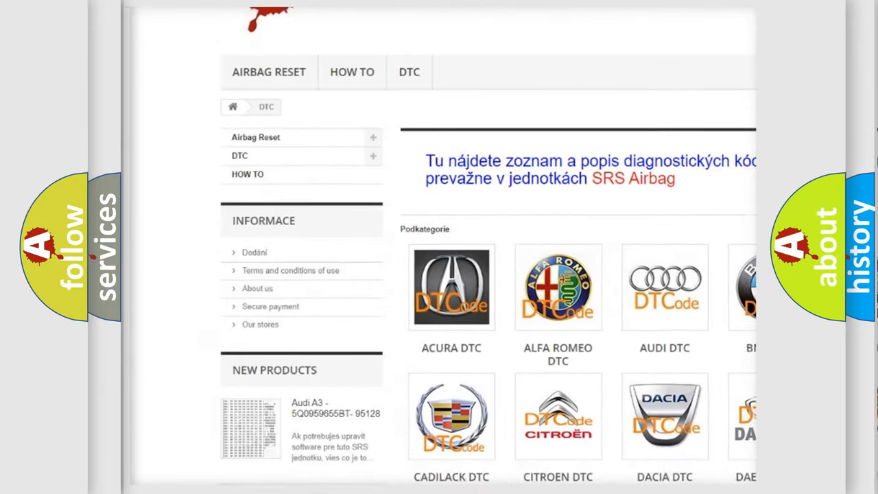
Scroll down the DTC brand-category grid until the tiles through Mazda are in view
scroll("down", 3)
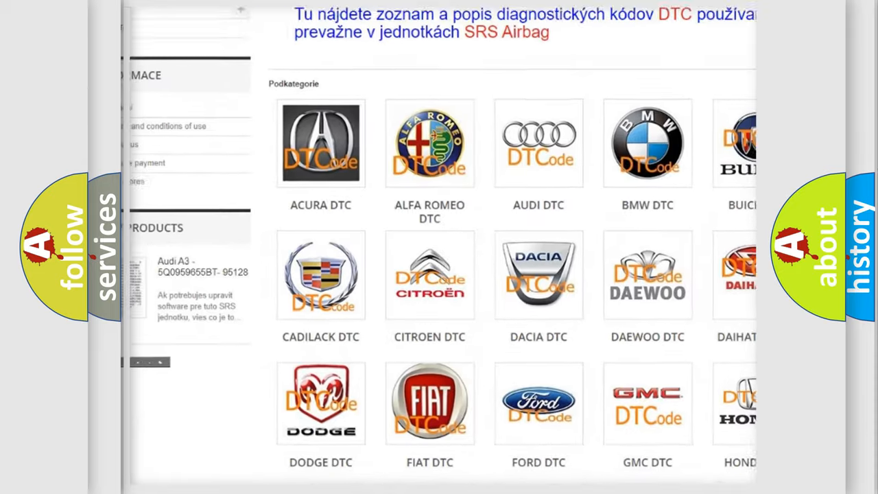
scroll("down", 3)
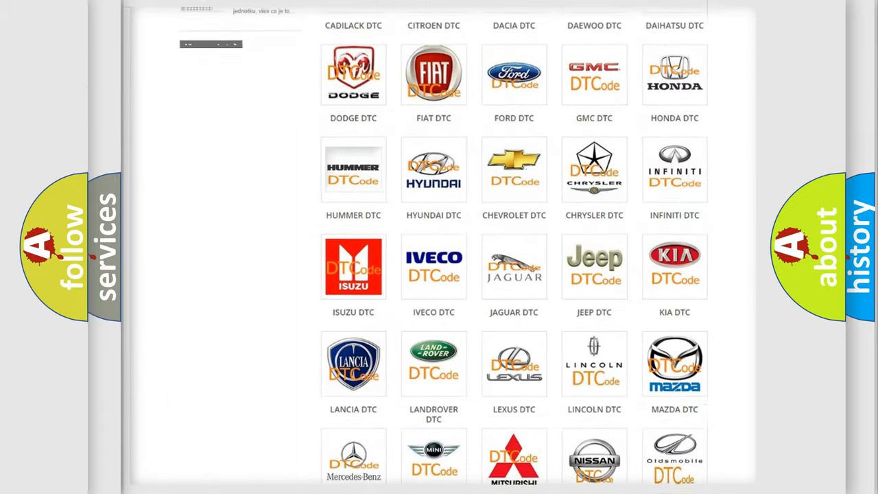
scroll("down", 3)
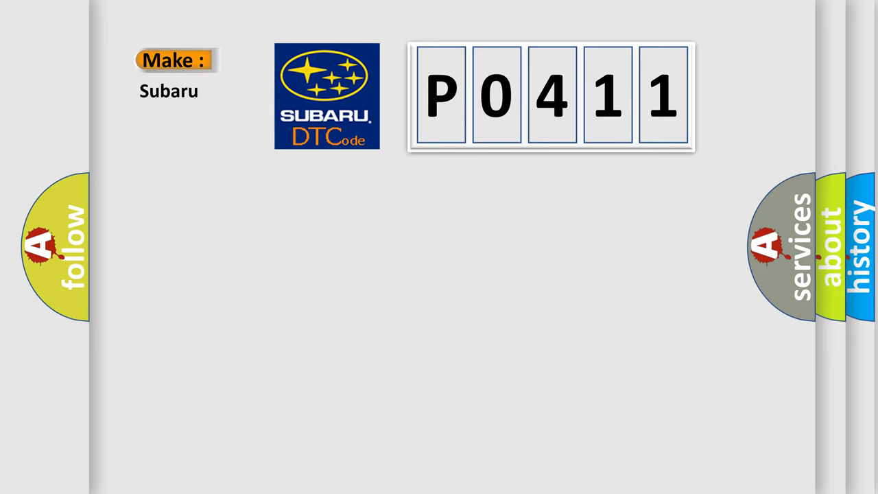
Advance to the Subaru slide so the Make (Subaru) and Code (P0411) labels animate in
left_click(552, 96)
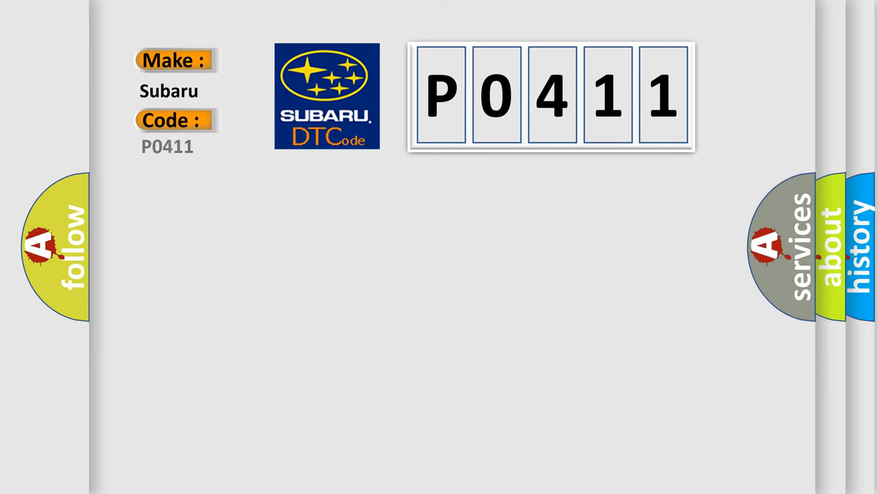